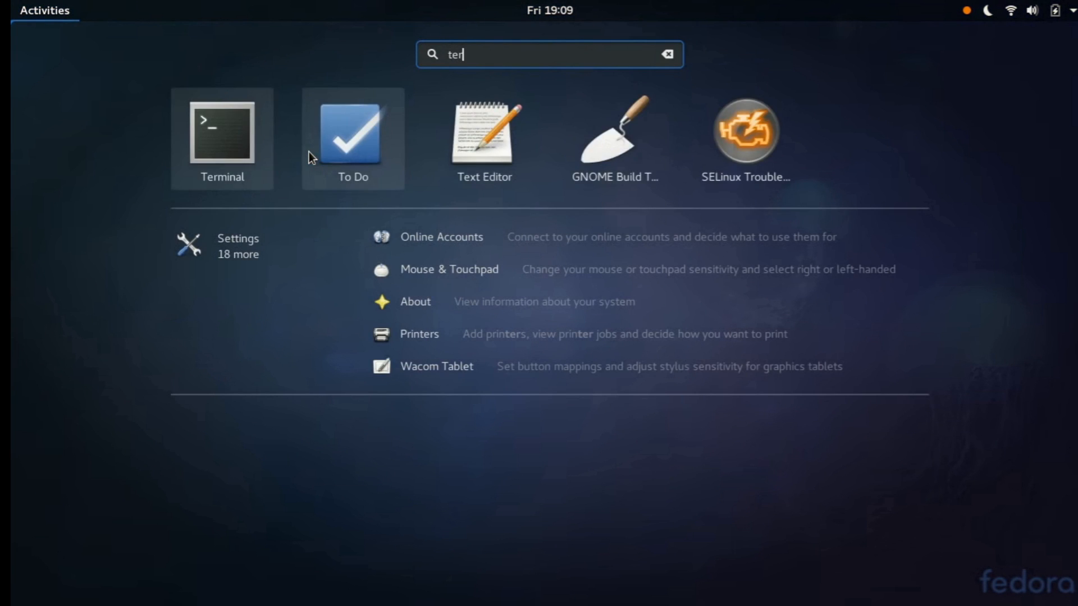
# Step: Launch Terminal from the Activities search and maximize its window
pyautogui.click(221, 132)
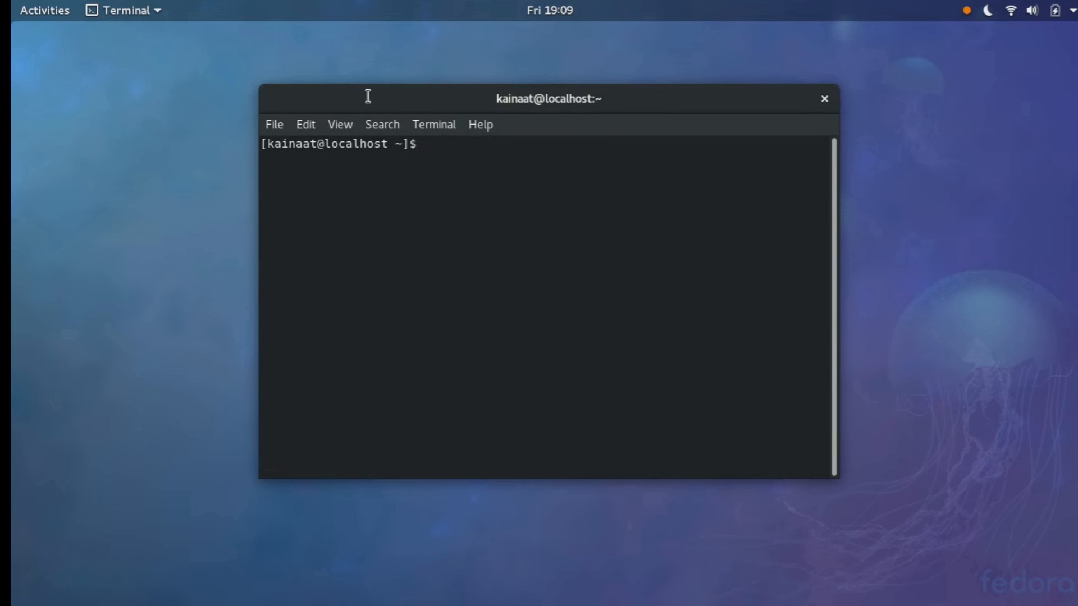
pyautogui.doubleClick(548, 98)
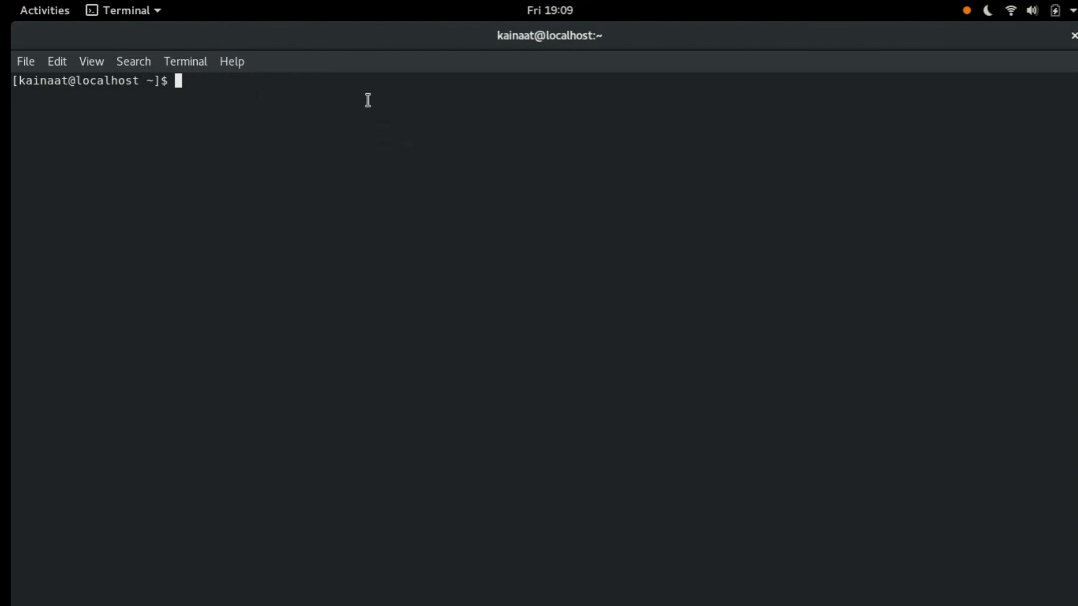
# Step: Run 'sudo dnf install vim' at the shell prompt
pyautogui.write('sudo')
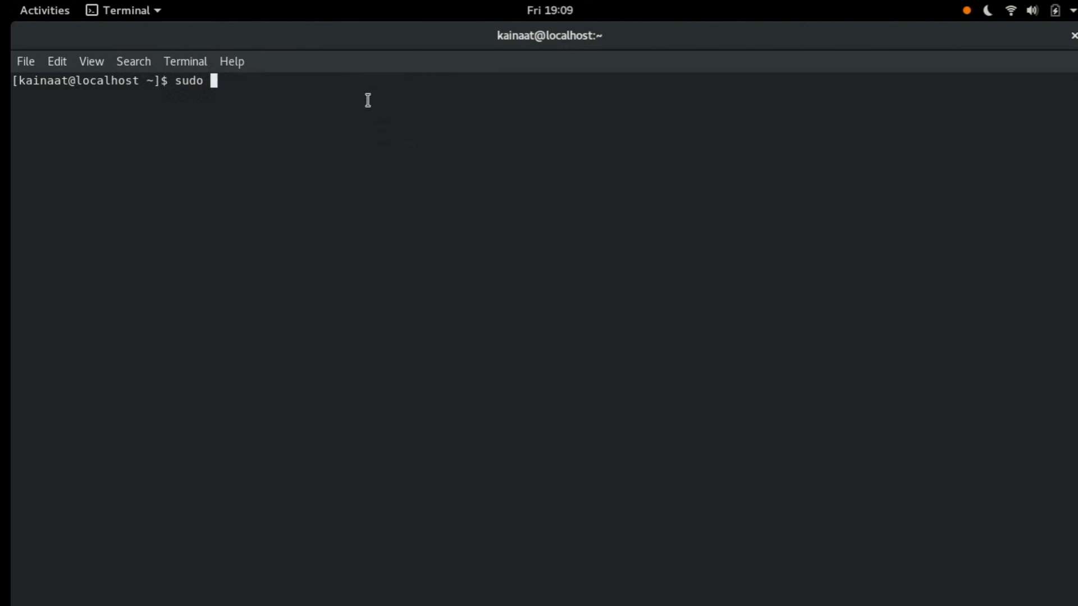
pyautogui.write('dnf instal')
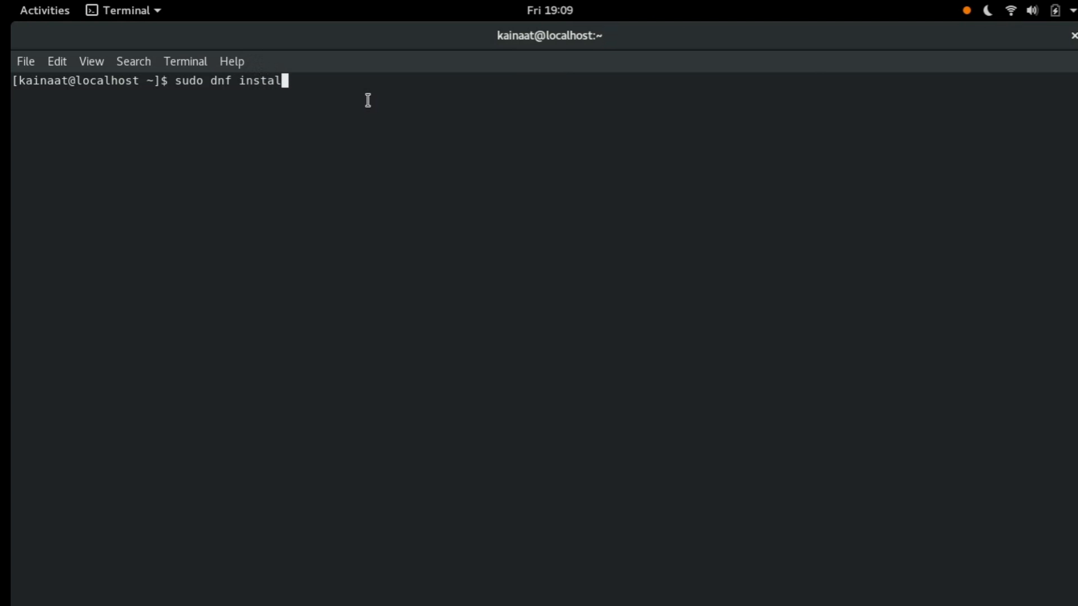
pyautogui.write('l vim')
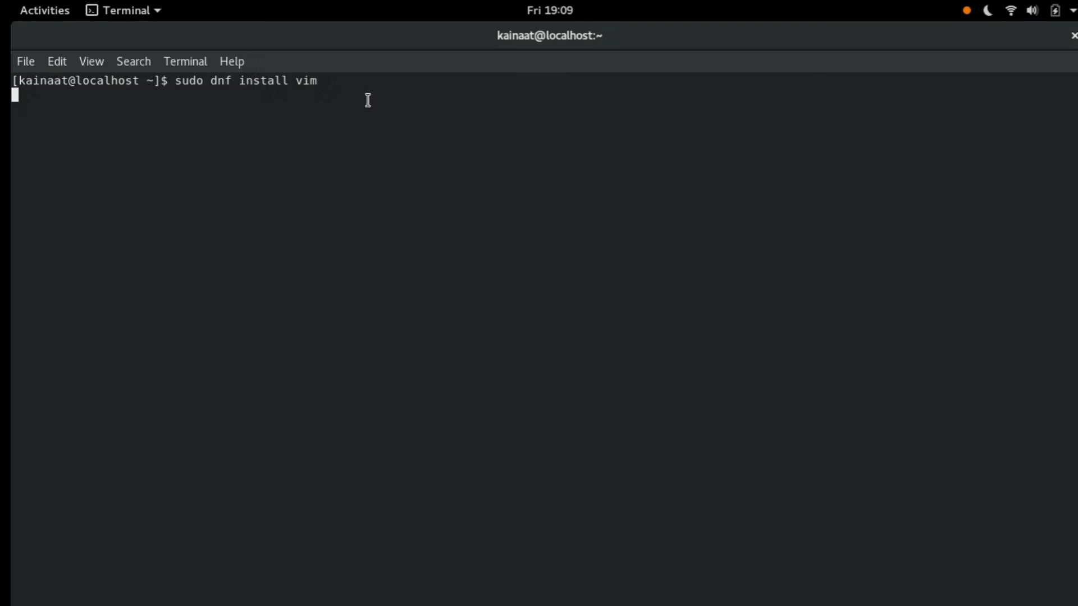
pyautogui.press('Return')
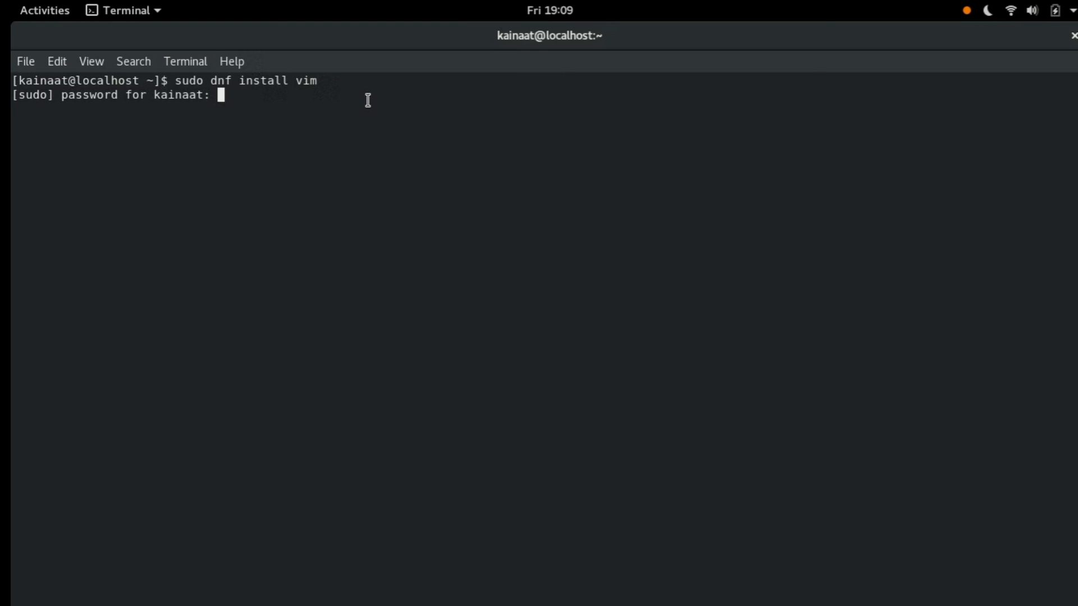
# Step: Enter the sudo password and answer 'y' to the two-package transaction prompt
pyautogui.press('Return')
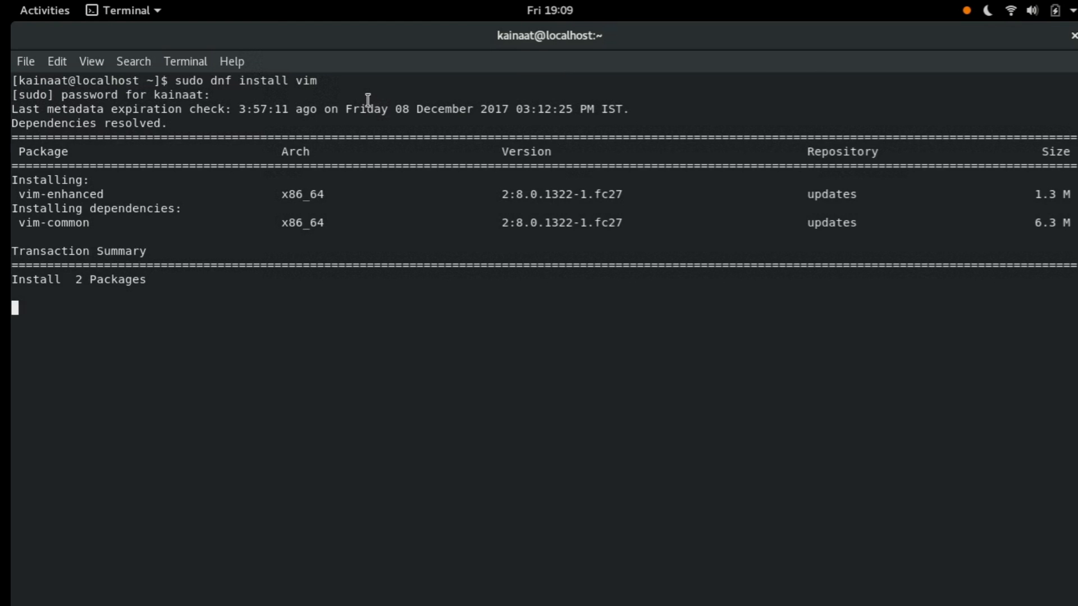
pyautogui.press('Return')
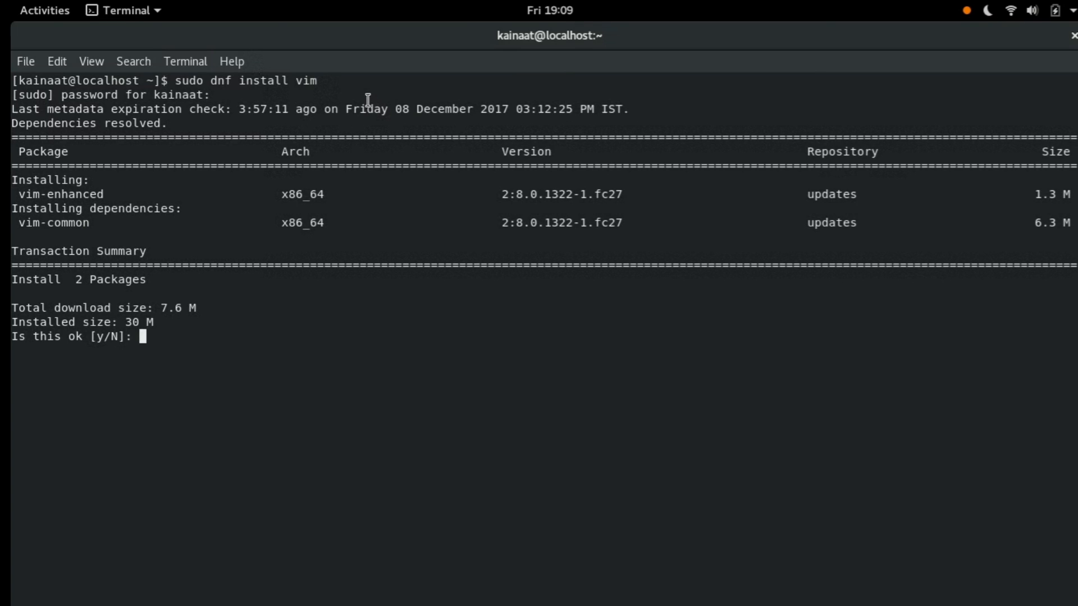
pyautogui.write('y')
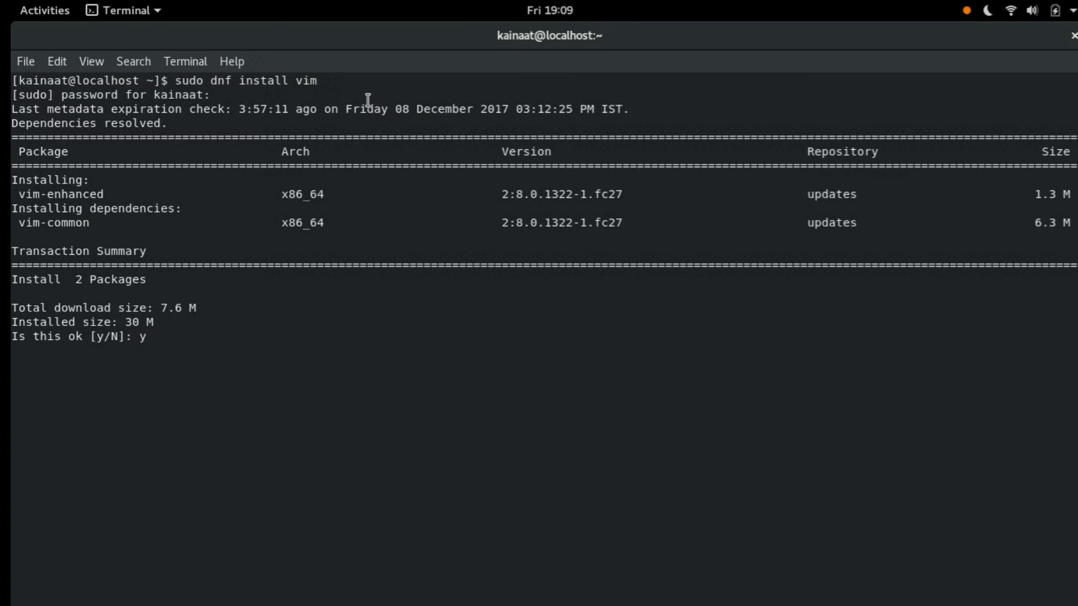
# Step: Confirm the transaction so dnf downloads, installs and verifies vim-enhanced and vim-common
pyautogui.press('Return')
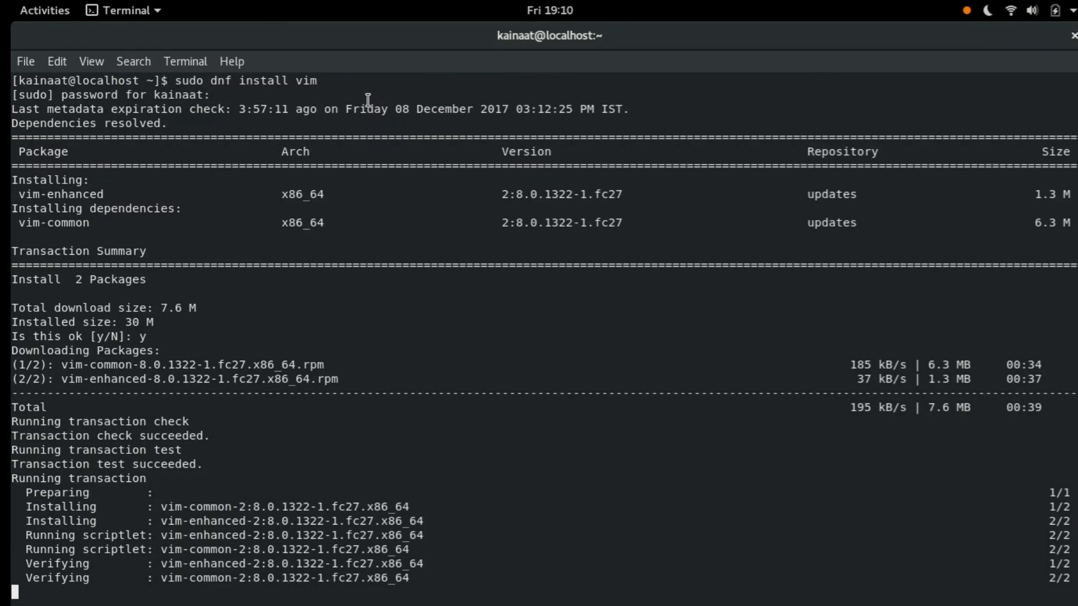
# Step: After 'Complete!' appears, enter 'vim' at the fresh prompt to launch the editor
pyautogui.scroll(-3)
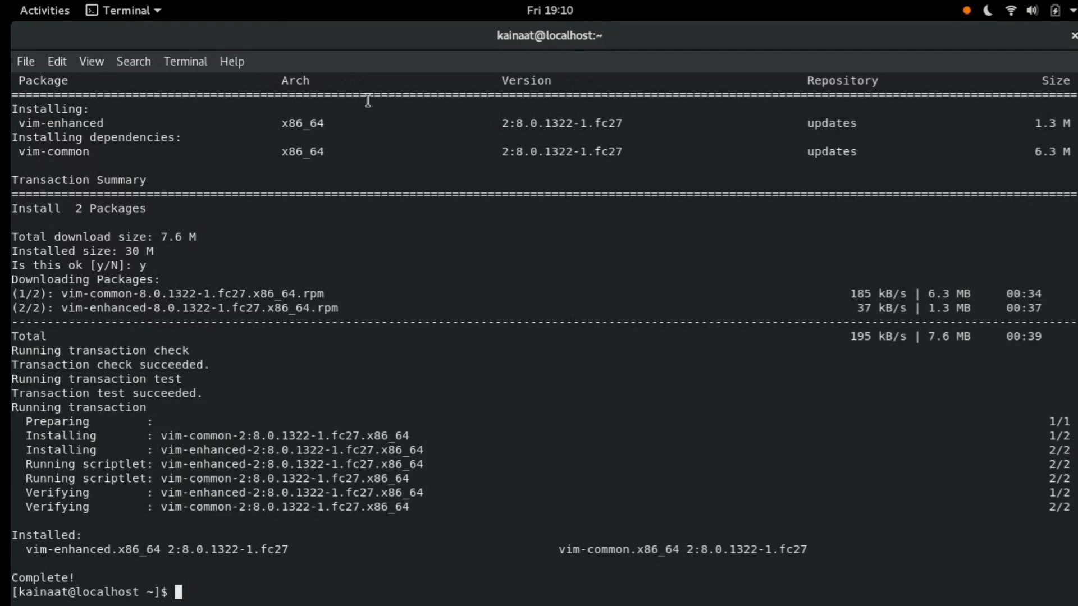
pyautogui.write('vim')
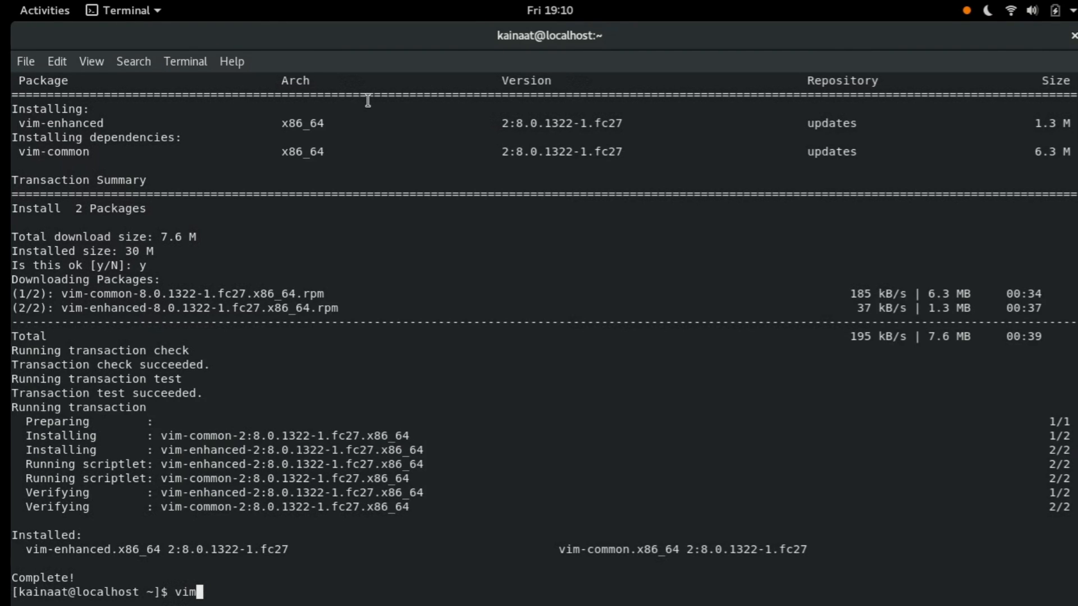